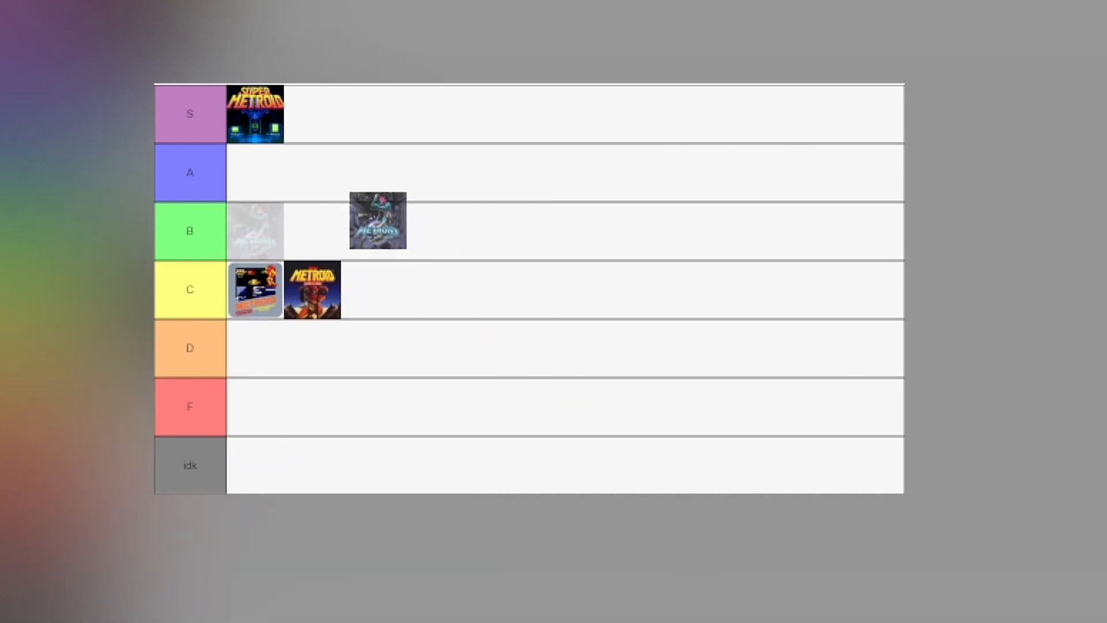
# Step: Move the Metroid Fusion cover from the B tier into the A tier
pyautogui.moveTo(378, 221); pyautogui.dragTo(256, 172)
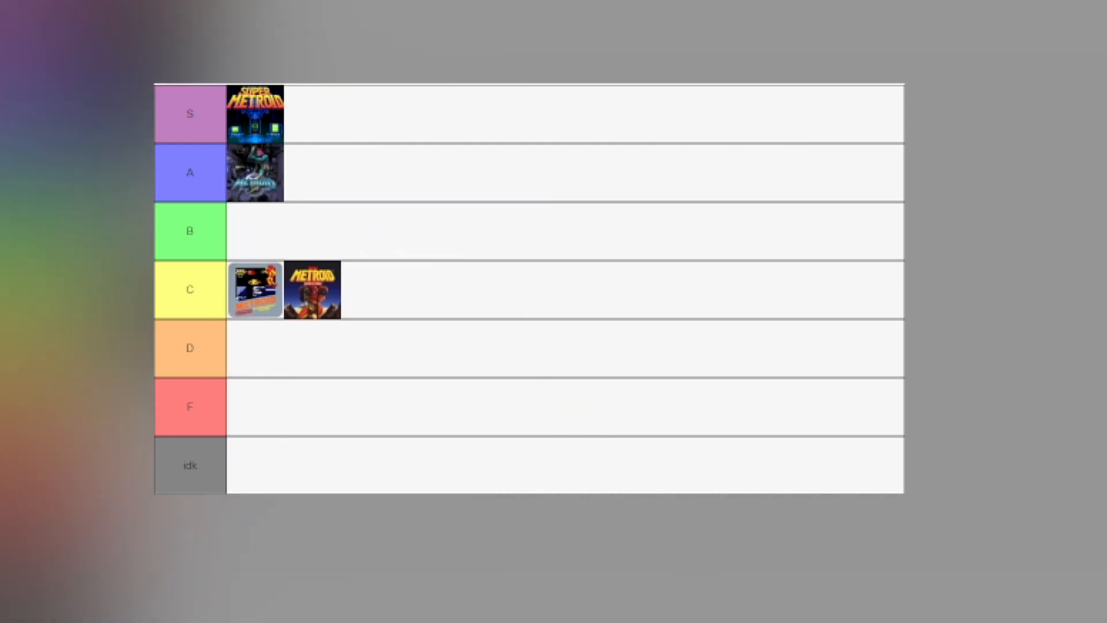